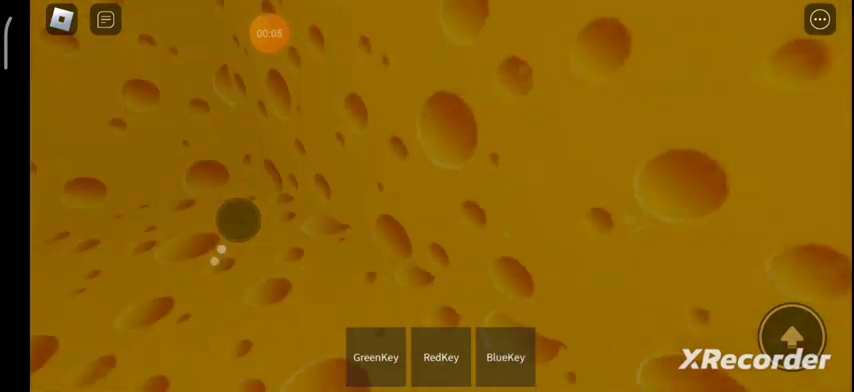
Step: Equip the BlueKey from the hotbar slot at the bottom of the screen
{"action": "left_click", "coordinate": [505, 356]}
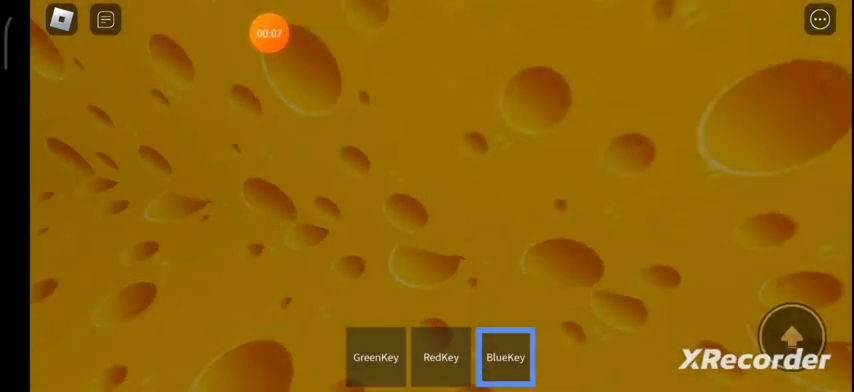